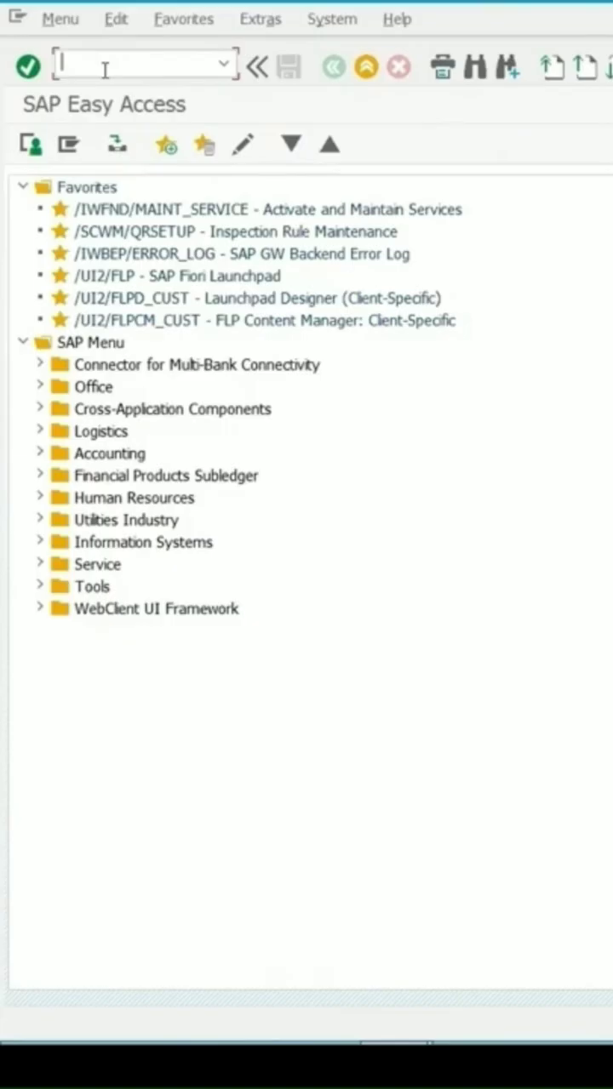
Start transaction SE16N (General Table Display) from the SAP Easy Access command field
text(se)
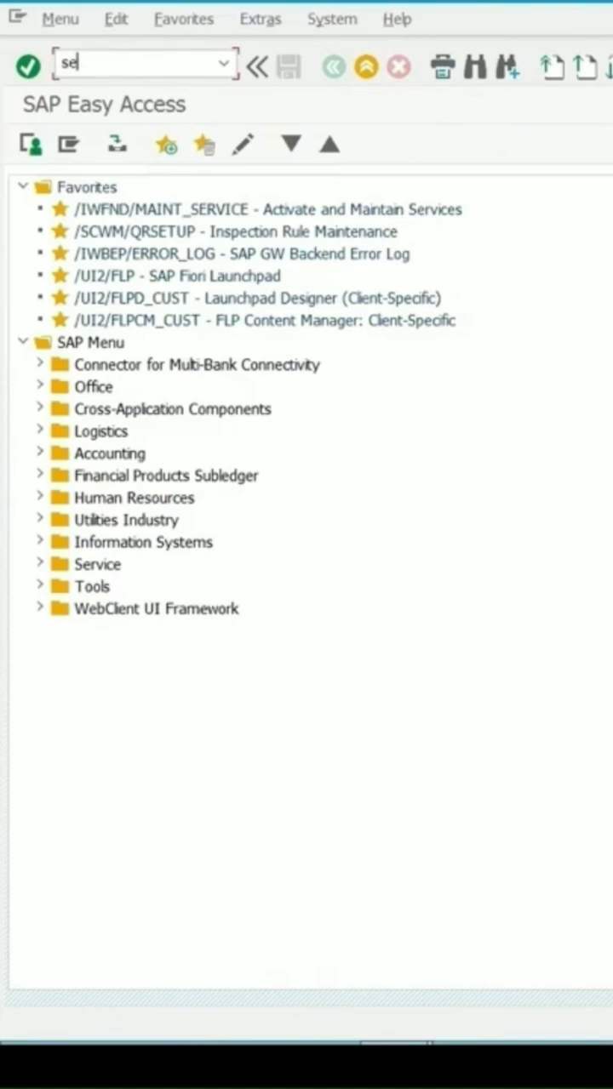
text(16)
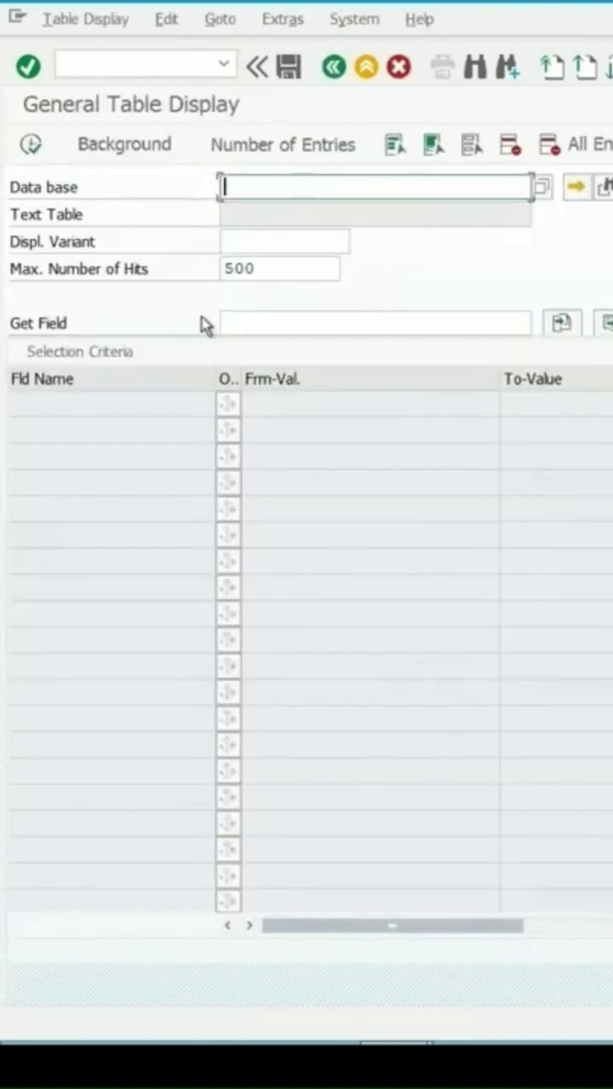
Load table QALS selection fields and enter plant 1000 as the plant criterion
text(qal)
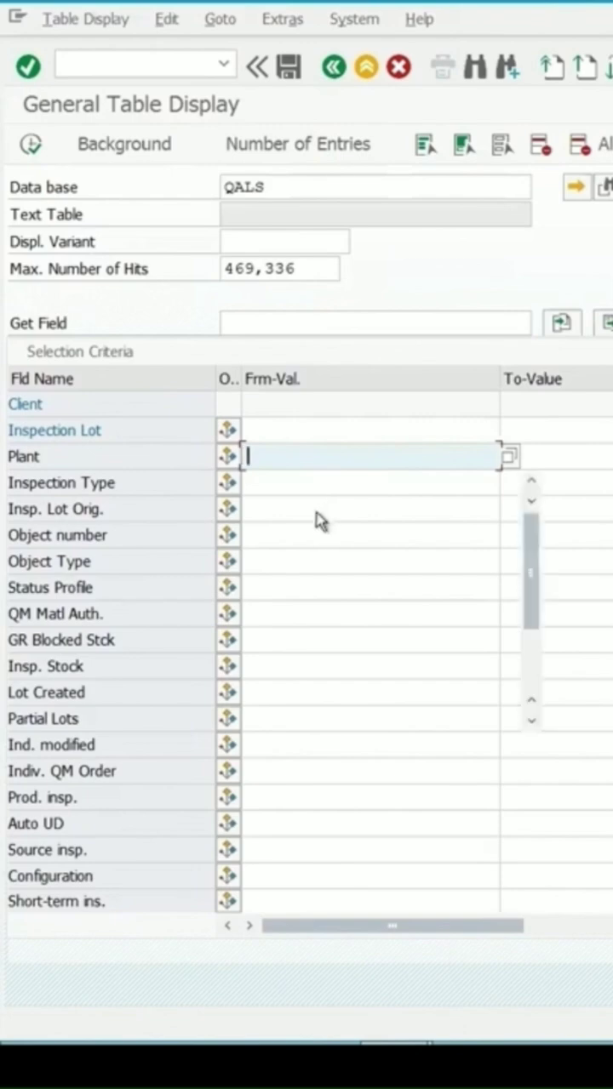
text(1000)
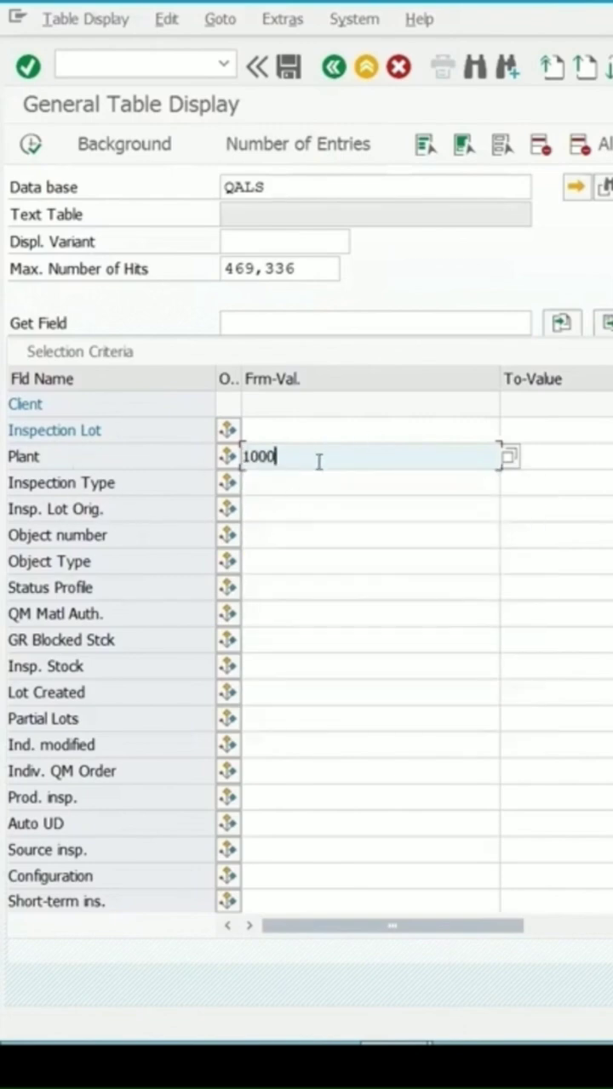
mouse_move(68, 465)
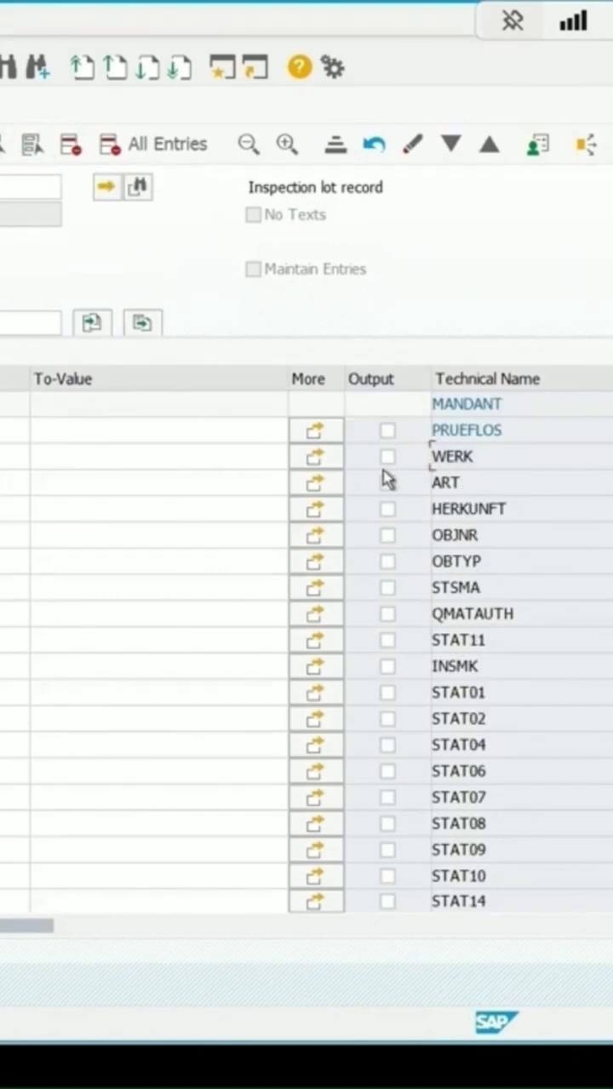
Mark PRUEFLOS and WERK for output and review the remaining QALS field list
click(387, 430)
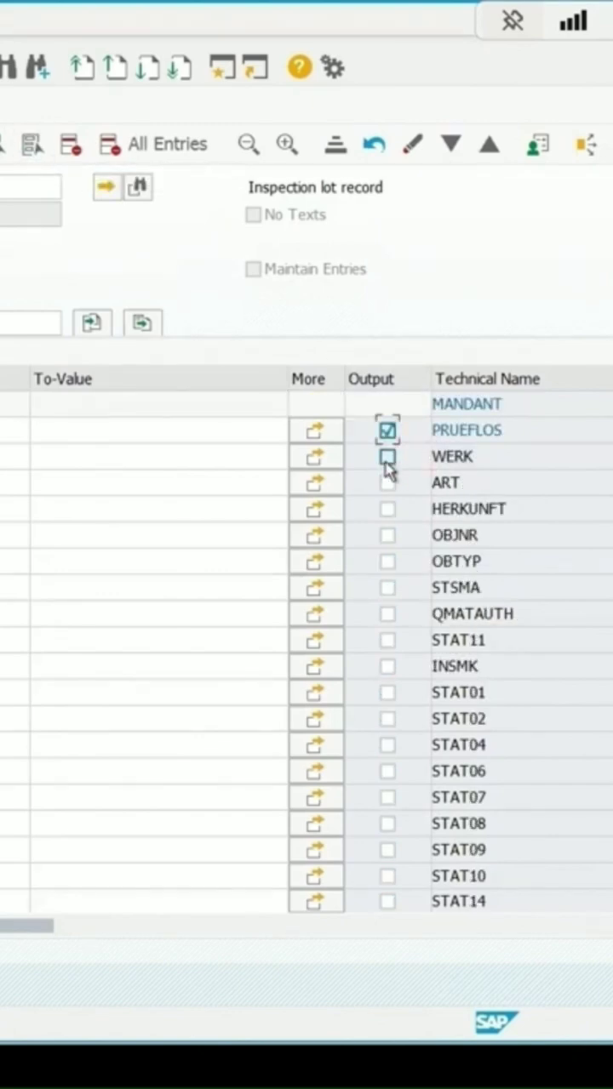
click(387, 456)
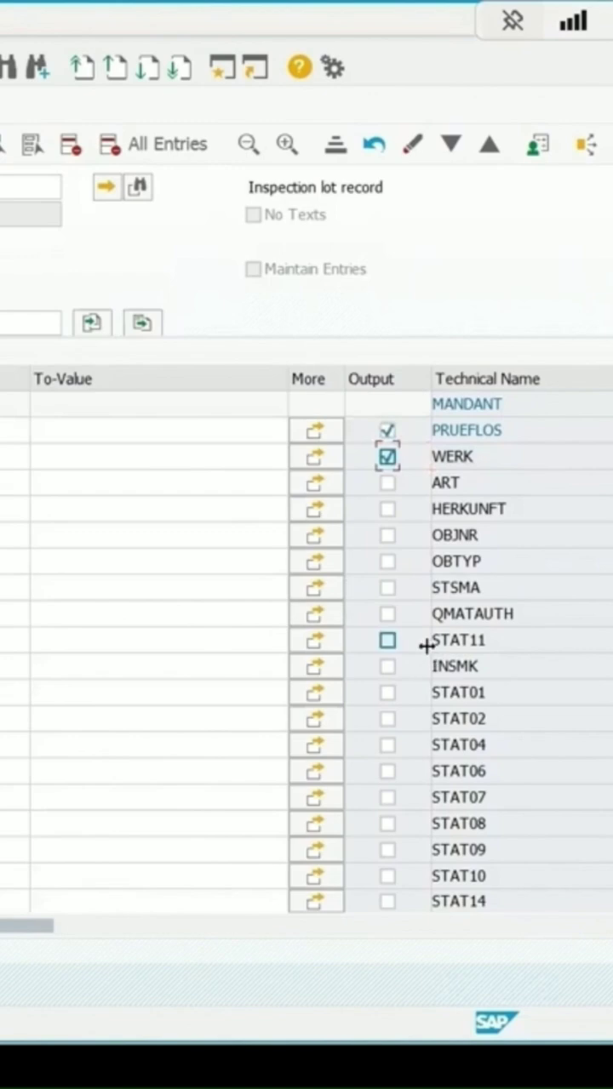
scroll(down, 3)
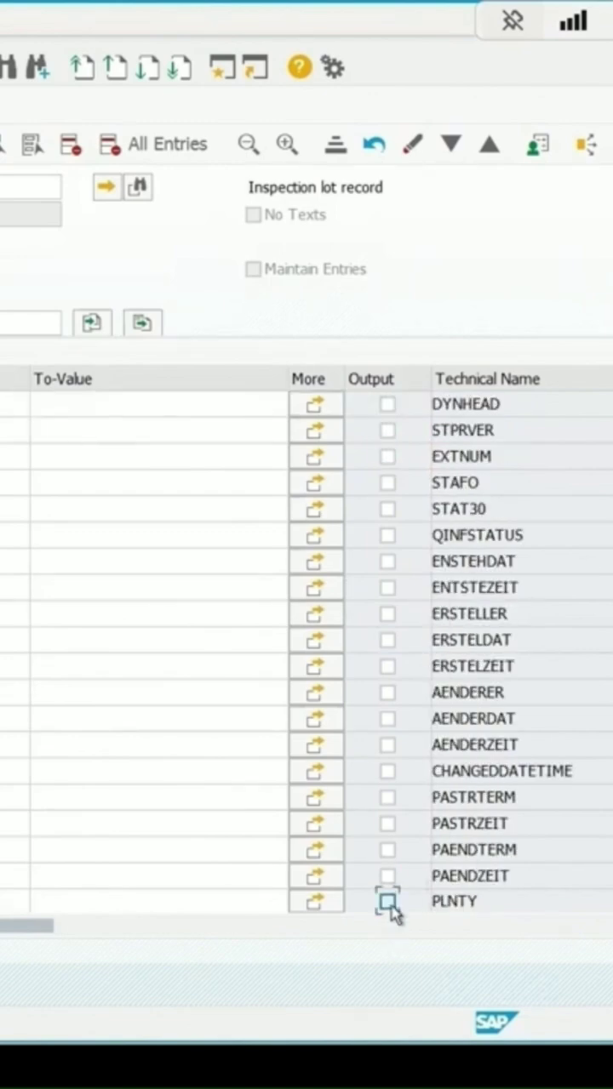
scroll(down, 3)
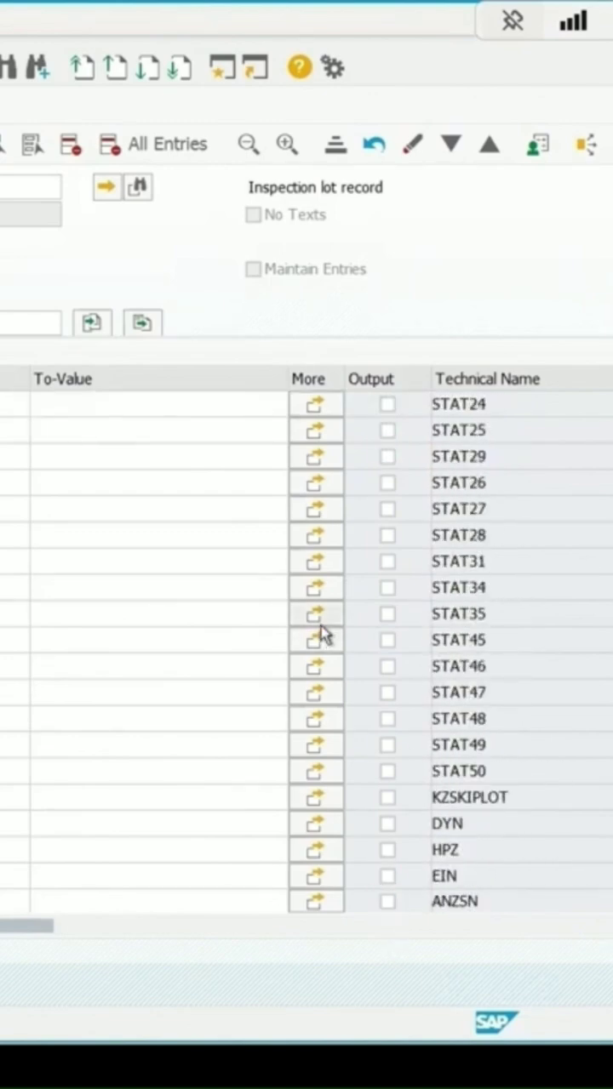
scroll(up, 3)
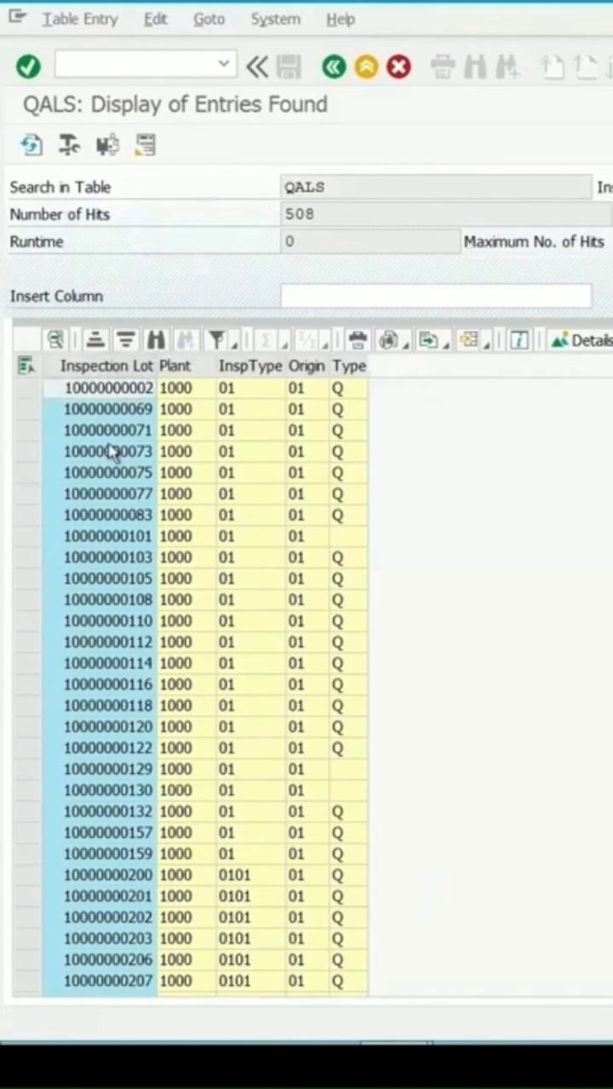
mouse_move(255, 486)
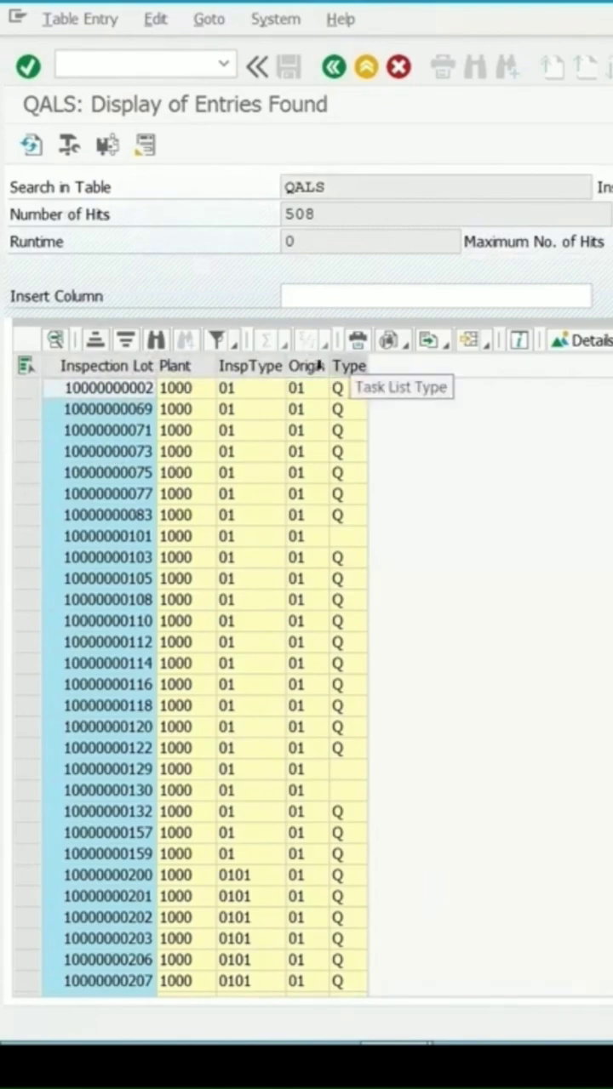
mouse_move(348, 366)
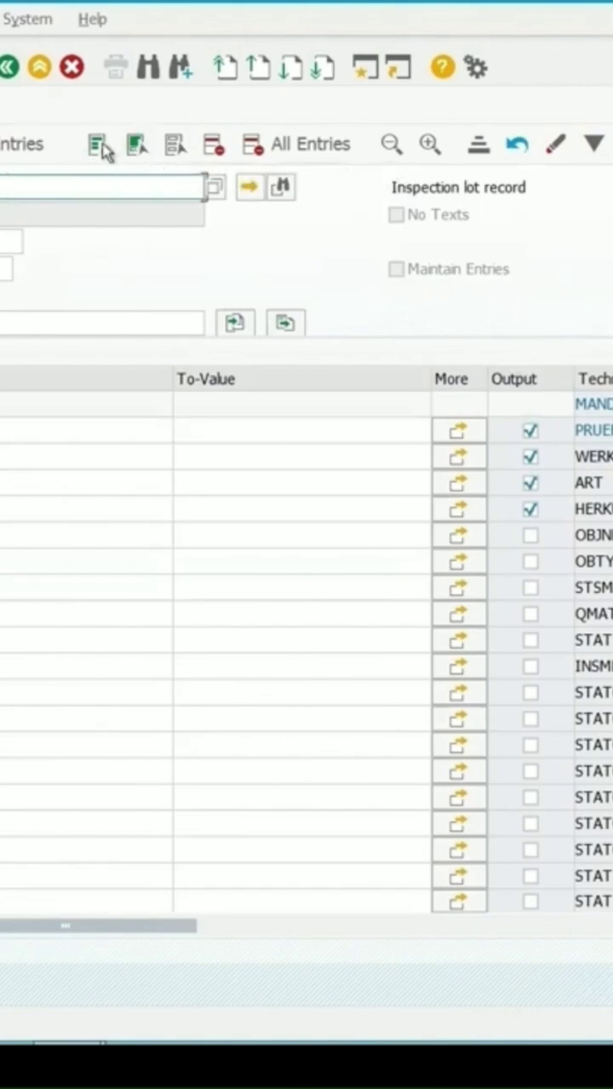
mouse_move(541, 396)
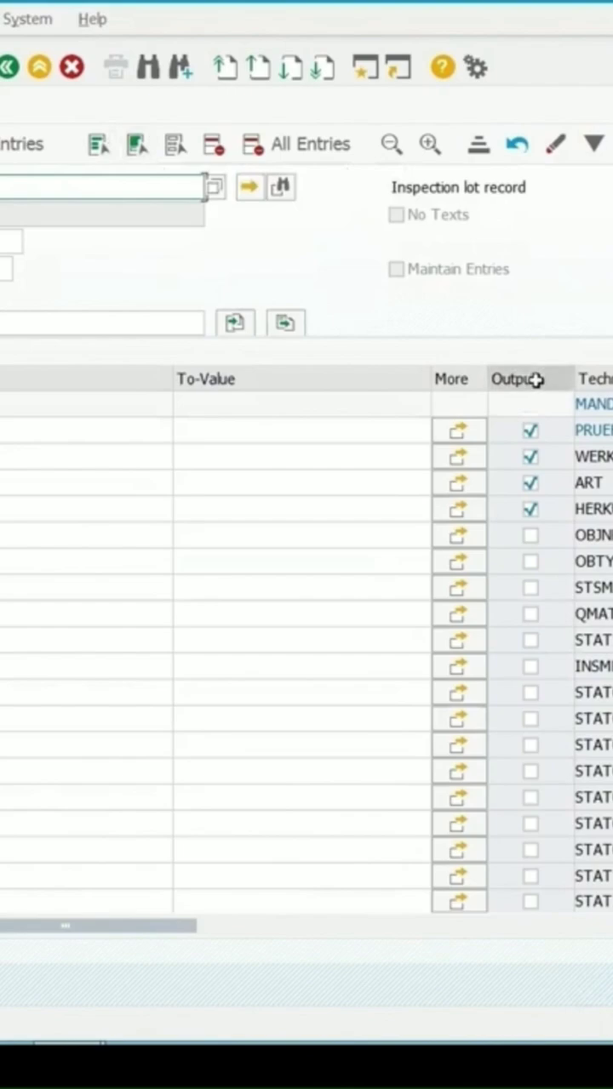
mouse_move(142, 153)
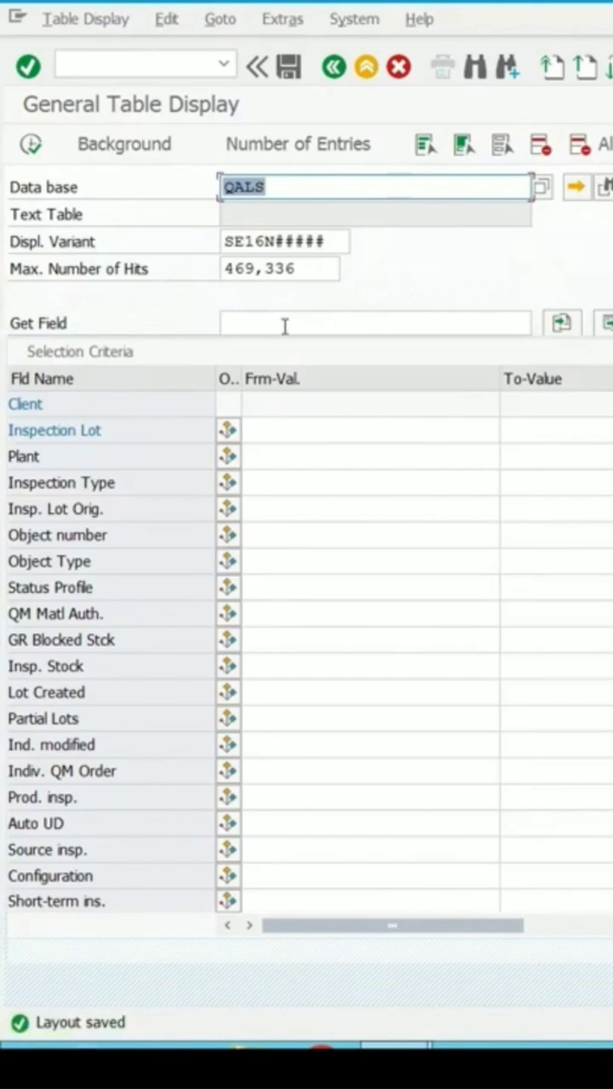
Search the QALS field list for 'auto' and select Auto UD (STAT08) as a field
click(374, 323)
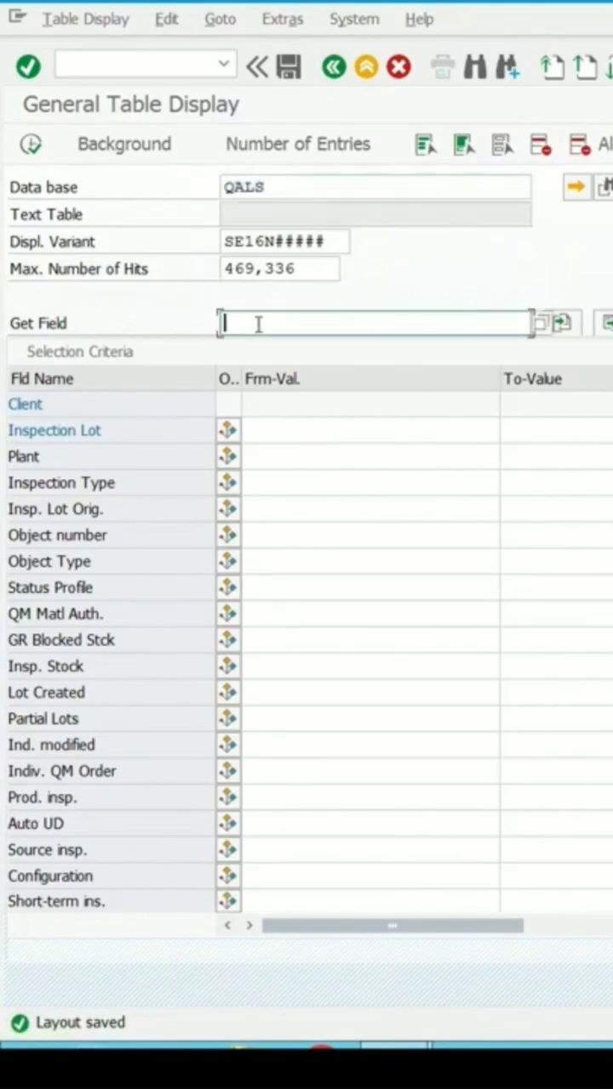
mouse_move(540, 332)
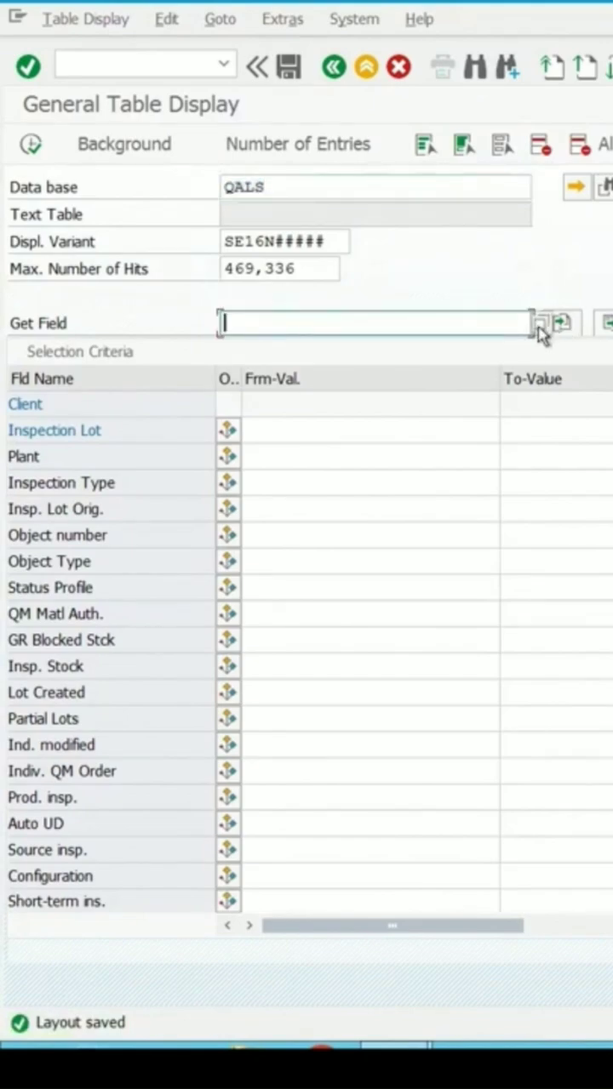
click(543, 322)
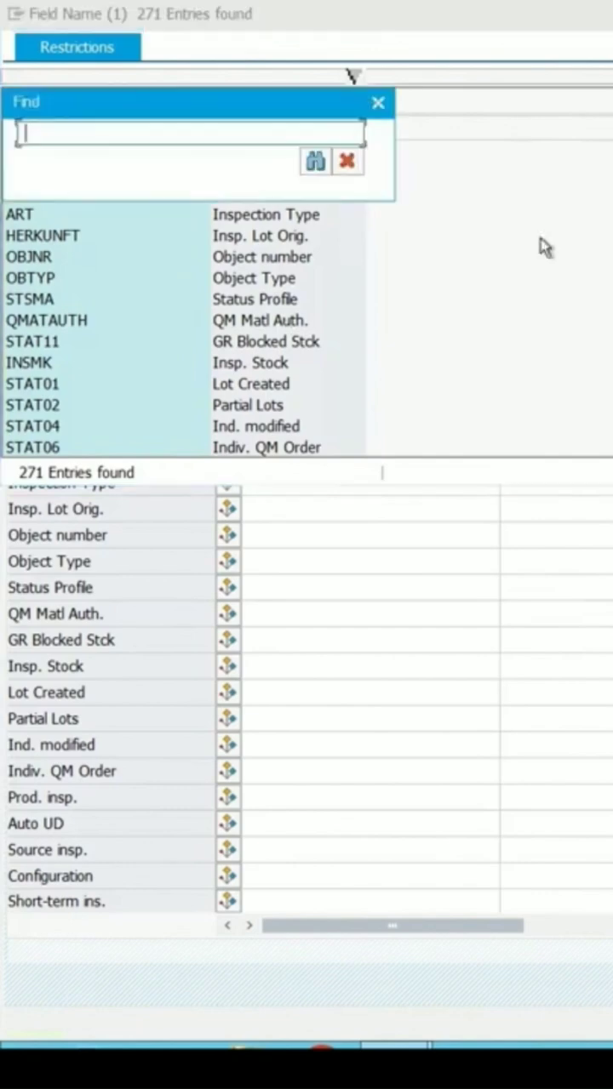
text(d)
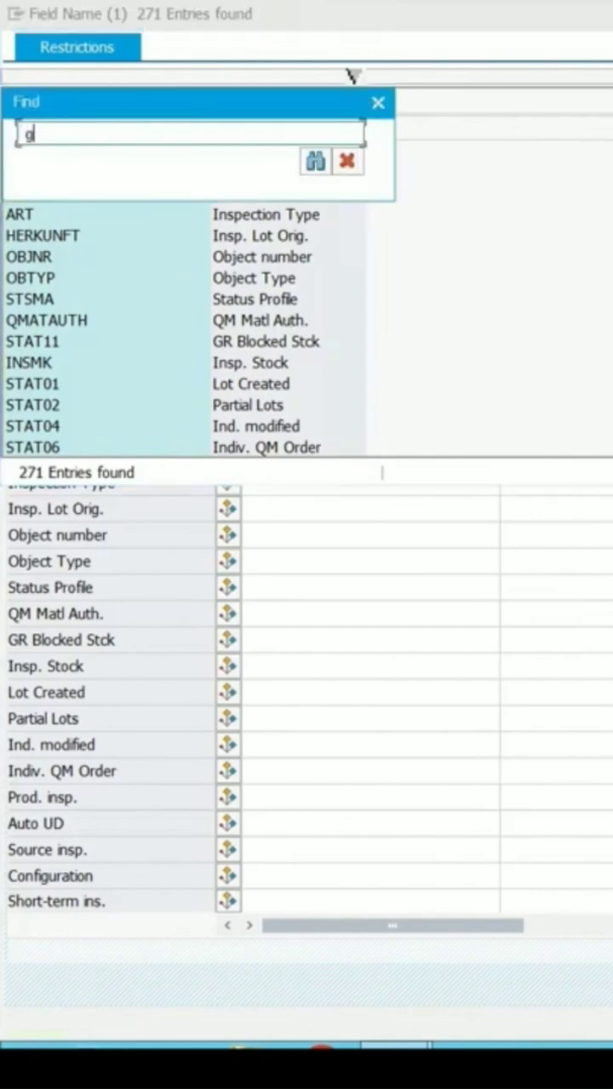
text(auto)
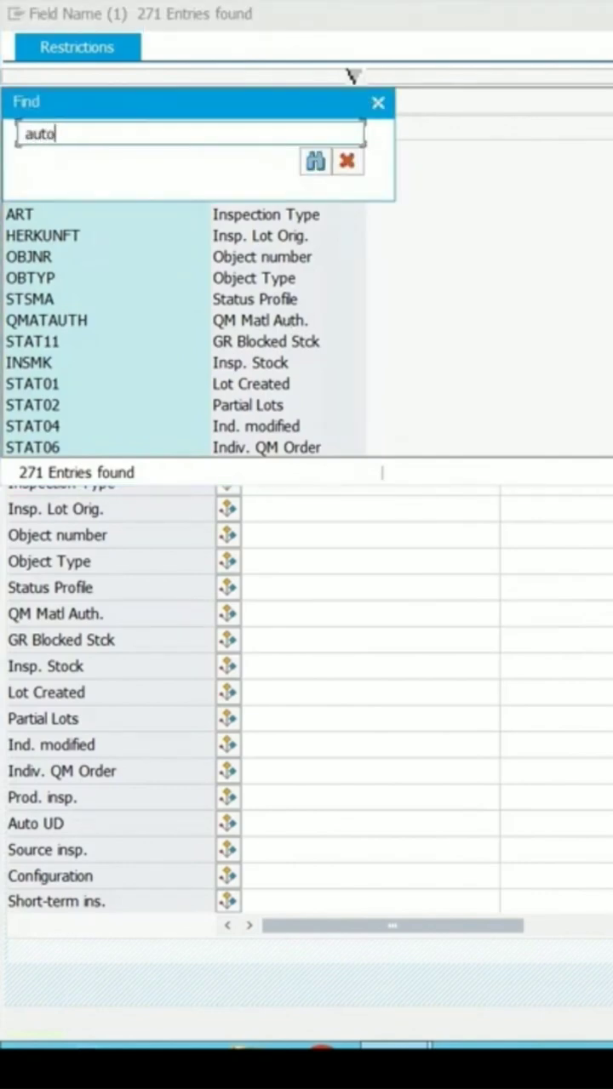
click(314, 161)
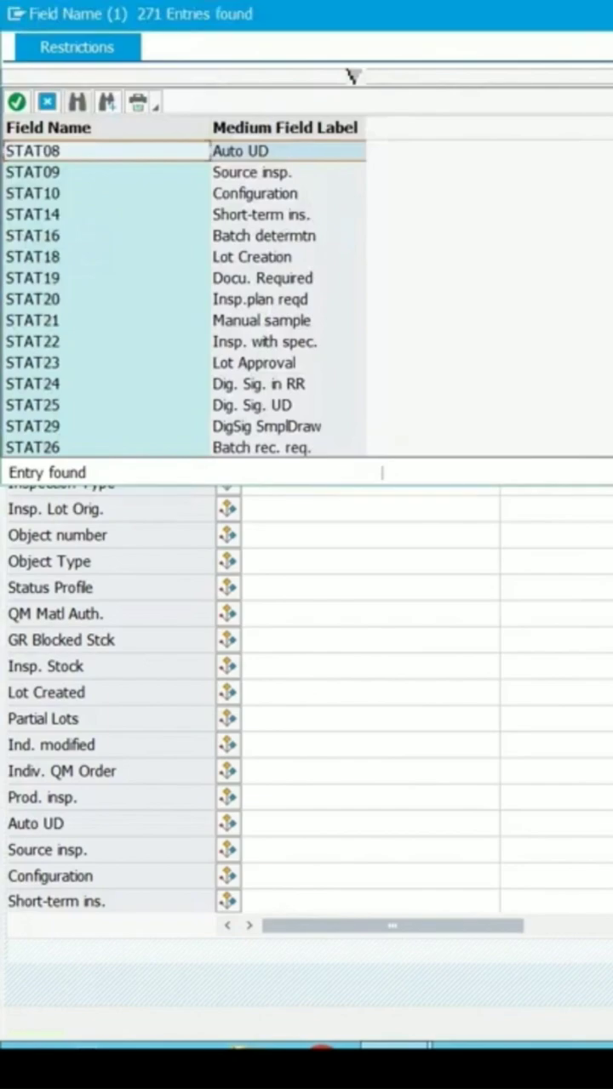
mouse_move(251, 166)
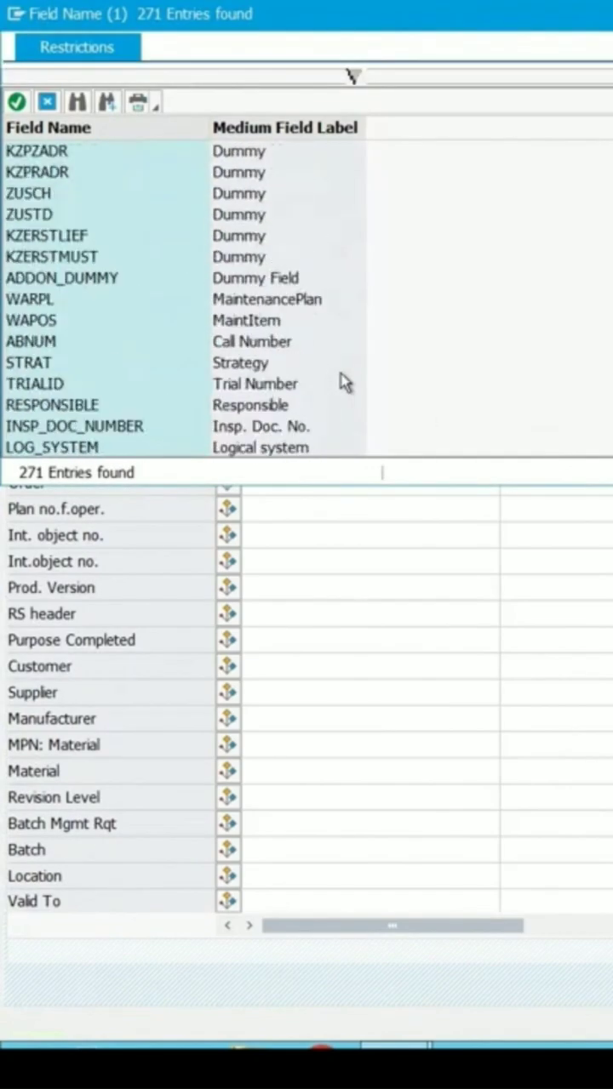
scroll(up, 3)
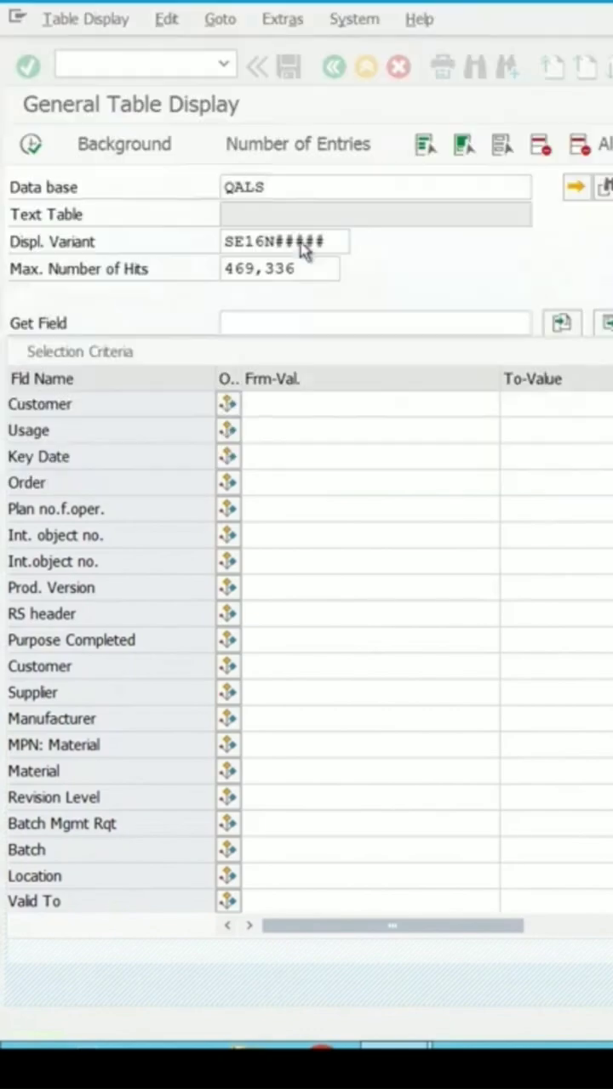
Add the new criteria and enter F for Created for FAI and X for Auto UD
click(374, 187)
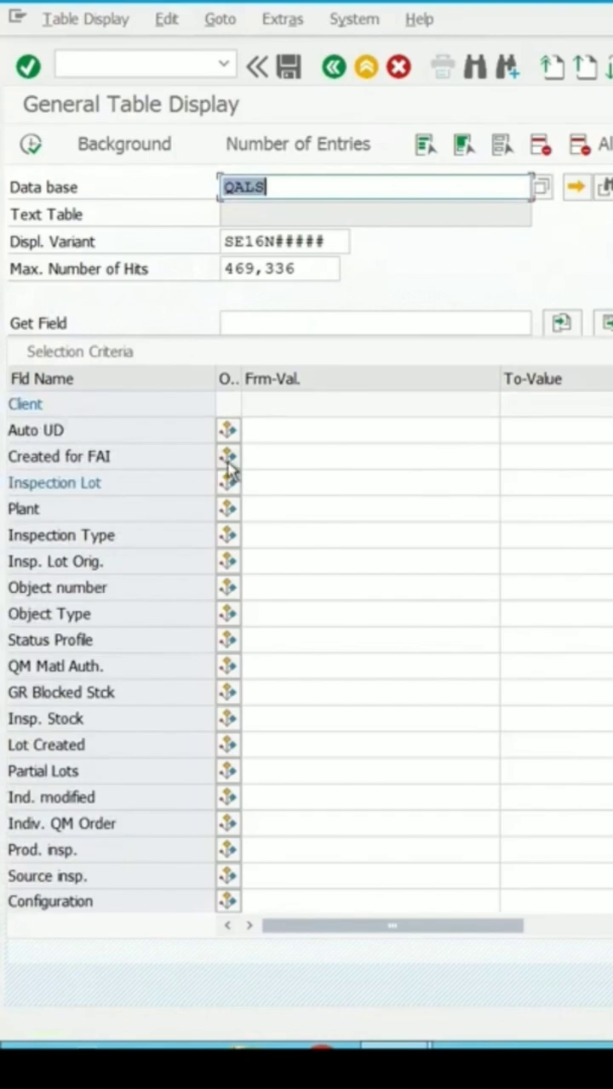
click(228, 455)
text(F)
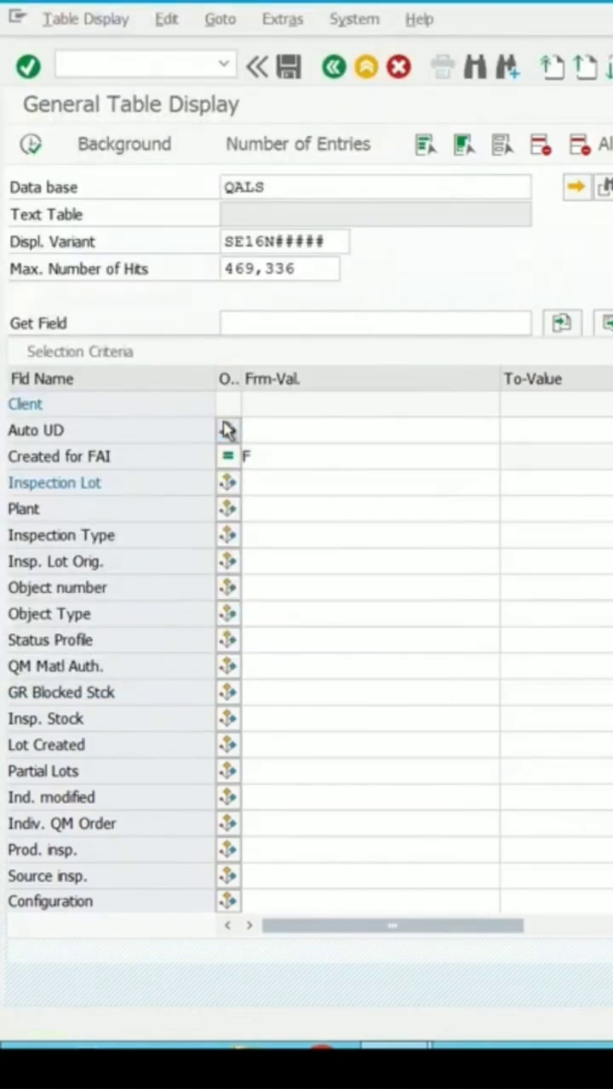
click(227, 430)
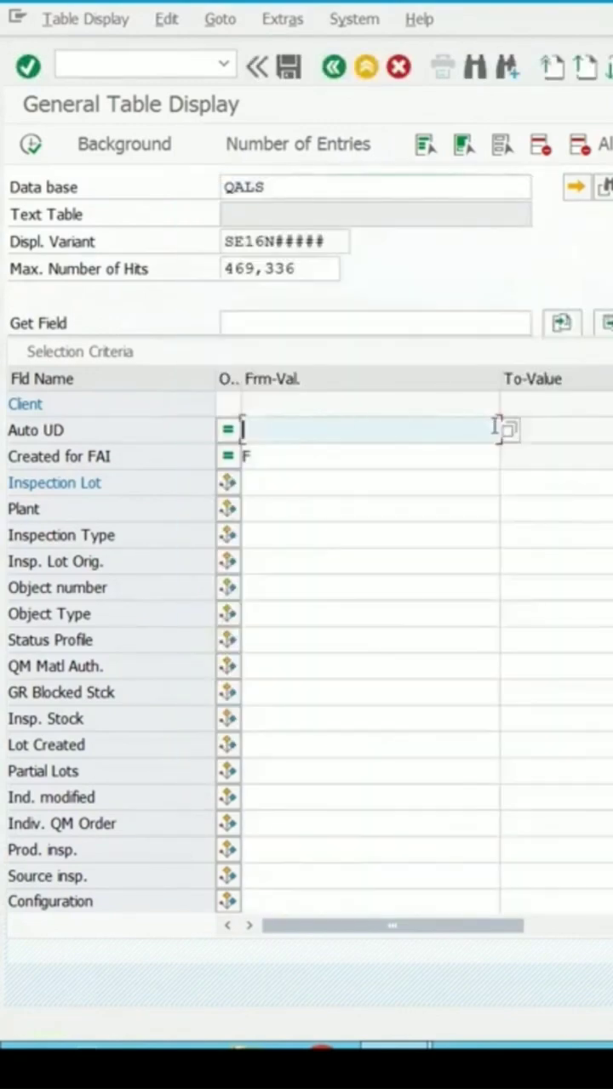
click(507, 428)
text(X)
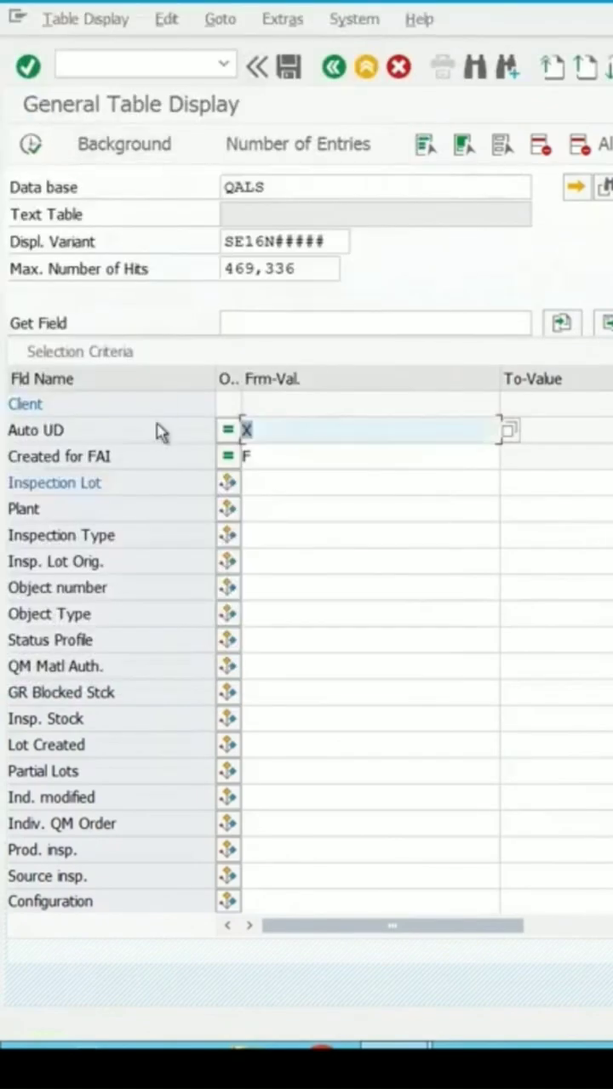
mouse_move(382, 445)
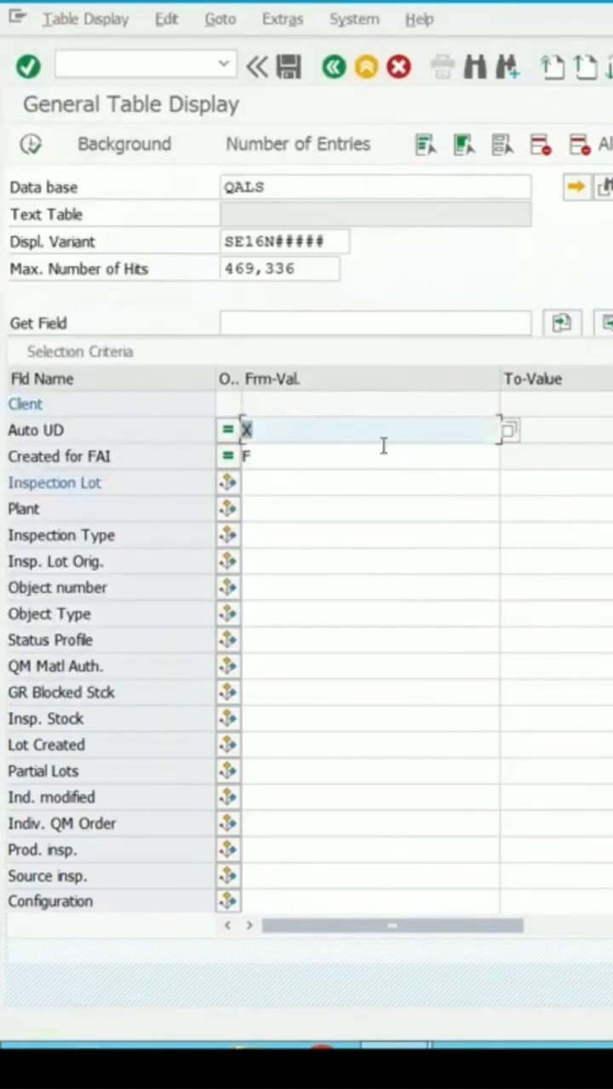
mouse_move(30, 143)
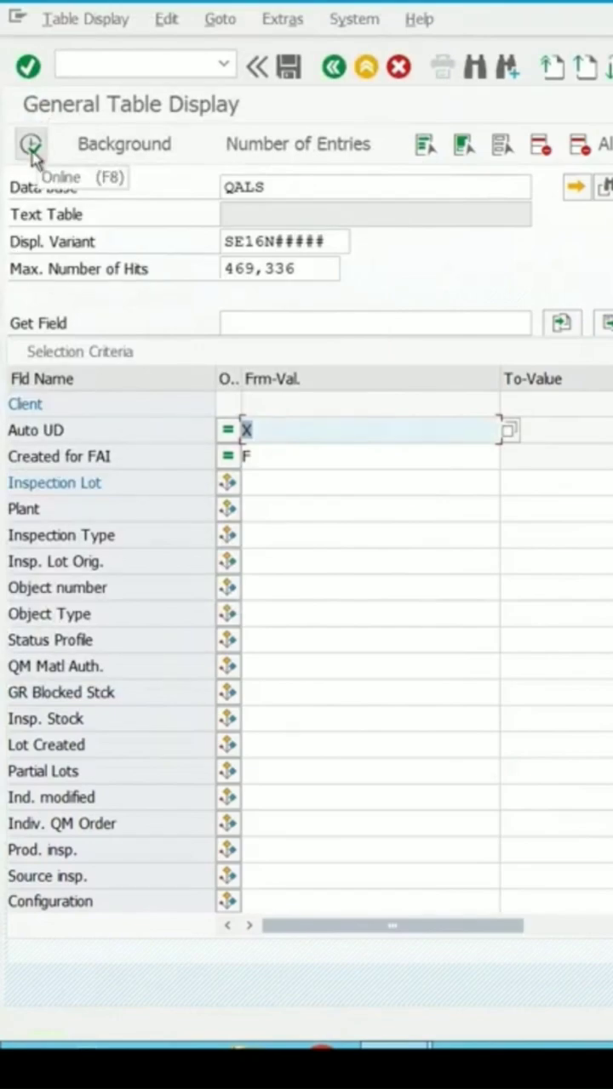
Execute the query online (F8) and check the Auto UD column shows X for all 12 lots
click(31, 143)
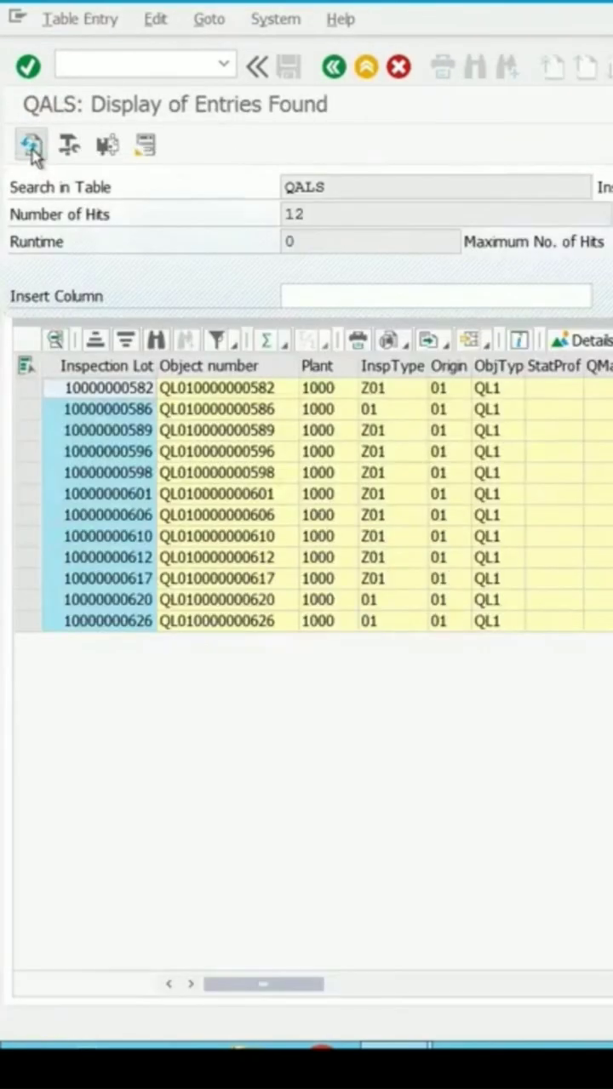
mouse_move(392, 430)
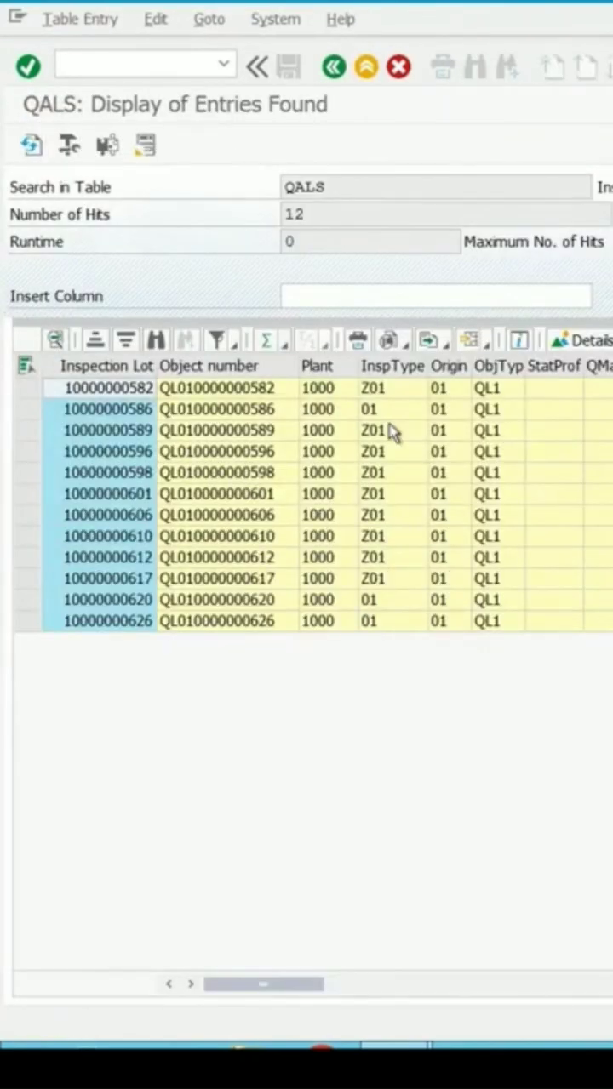
mouse_move(383, 400)
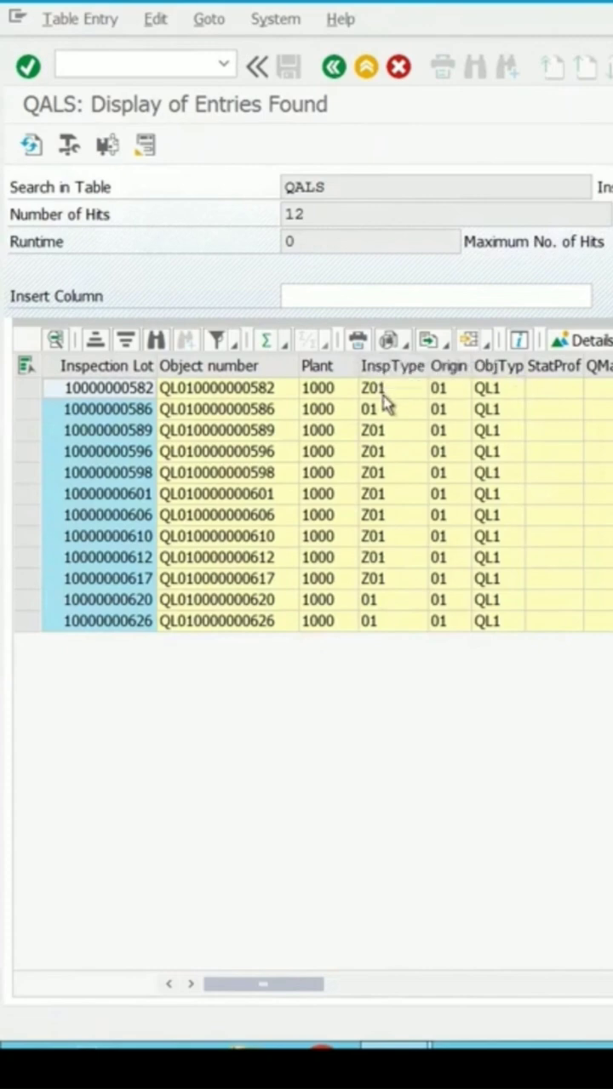
mouse_move(478, 664)
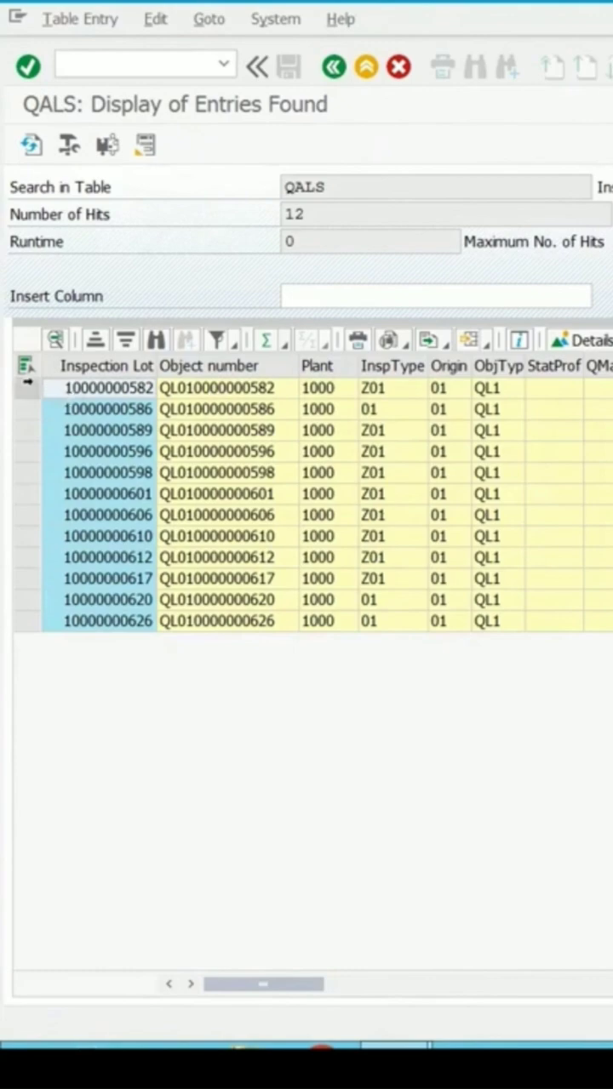
scroll(right, 3)
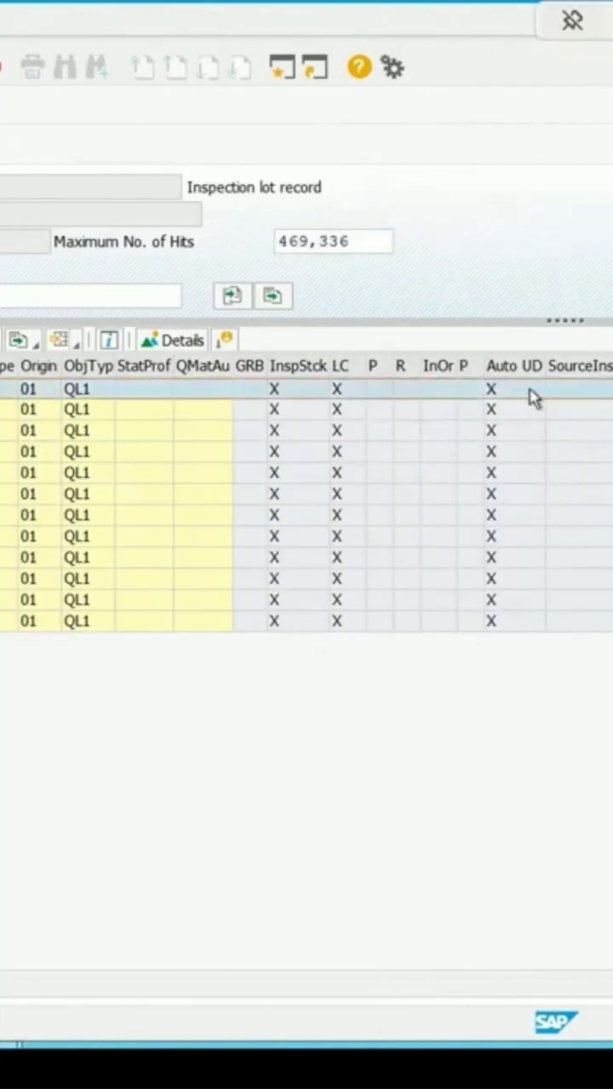
mouse_move(582, 446)
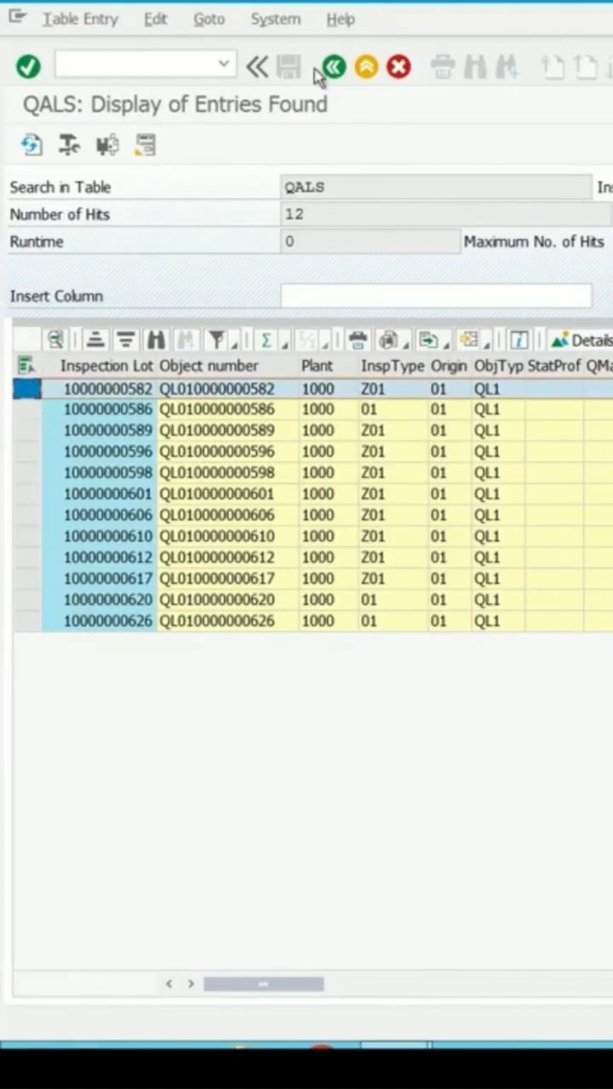
Go back (F3) to the QALS selection screen with Auto UD = X still set
click(332, 67)
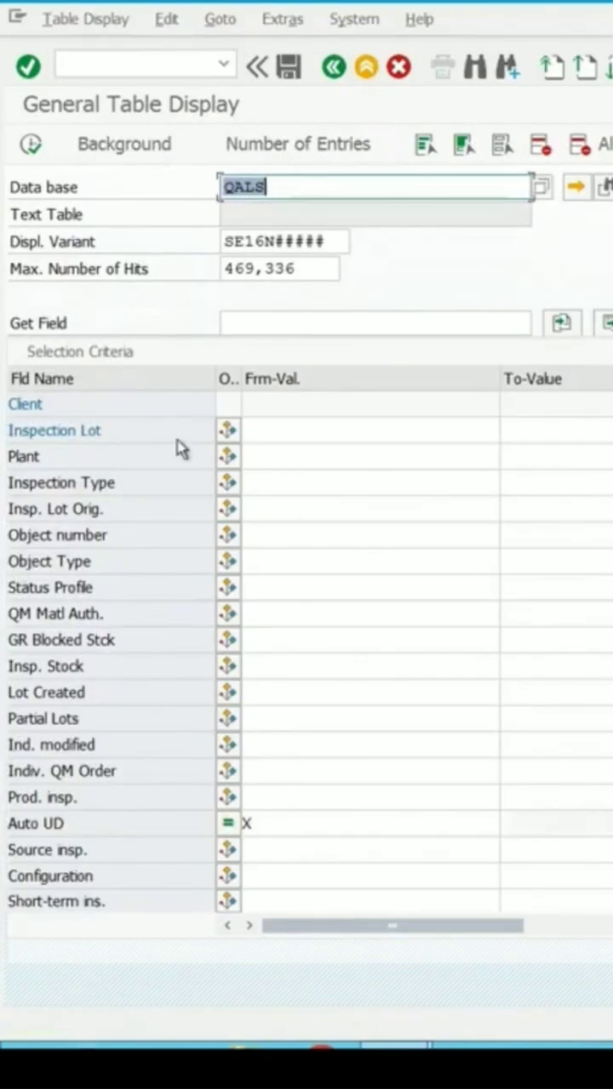
mouse_move(147, 451)
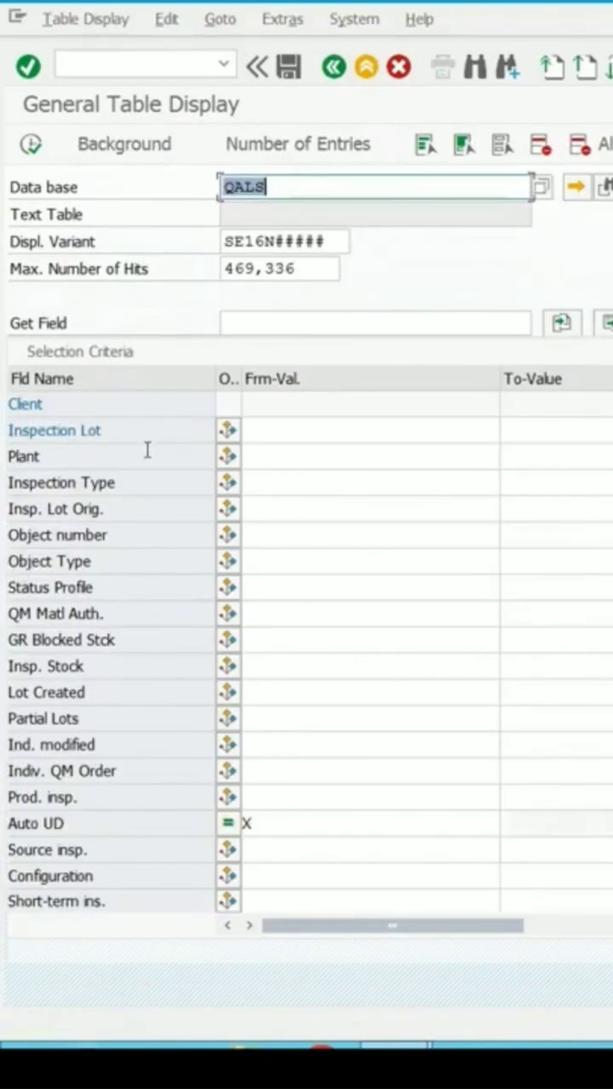